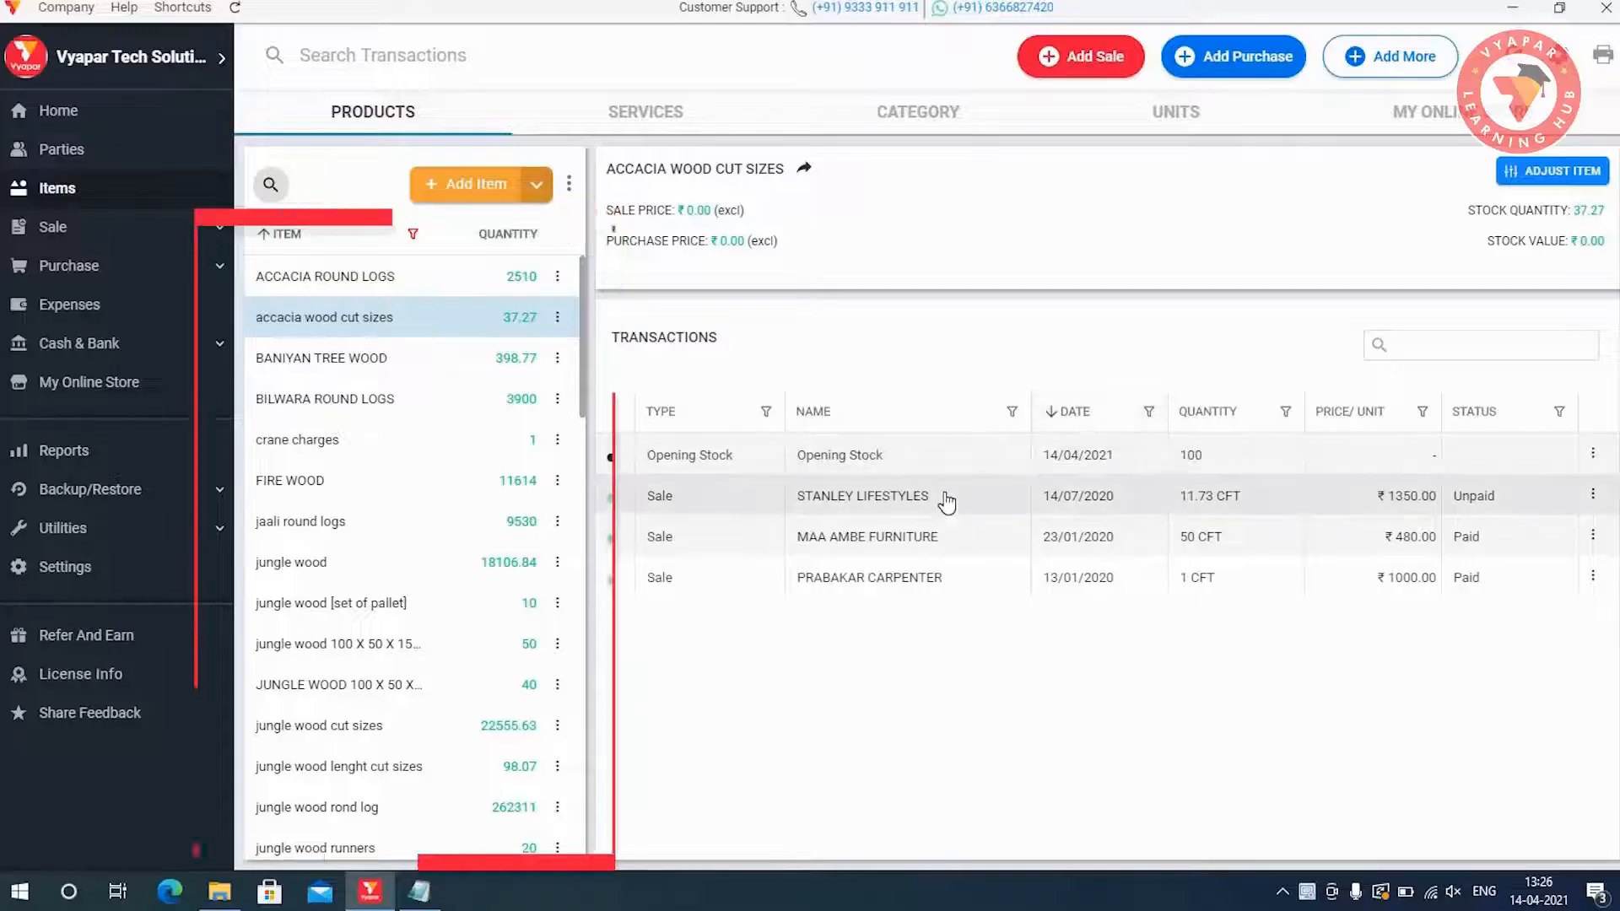
# Step: View the accacia wood cut sizes item form and close it without changes
pyautogui.click(1553, 170)
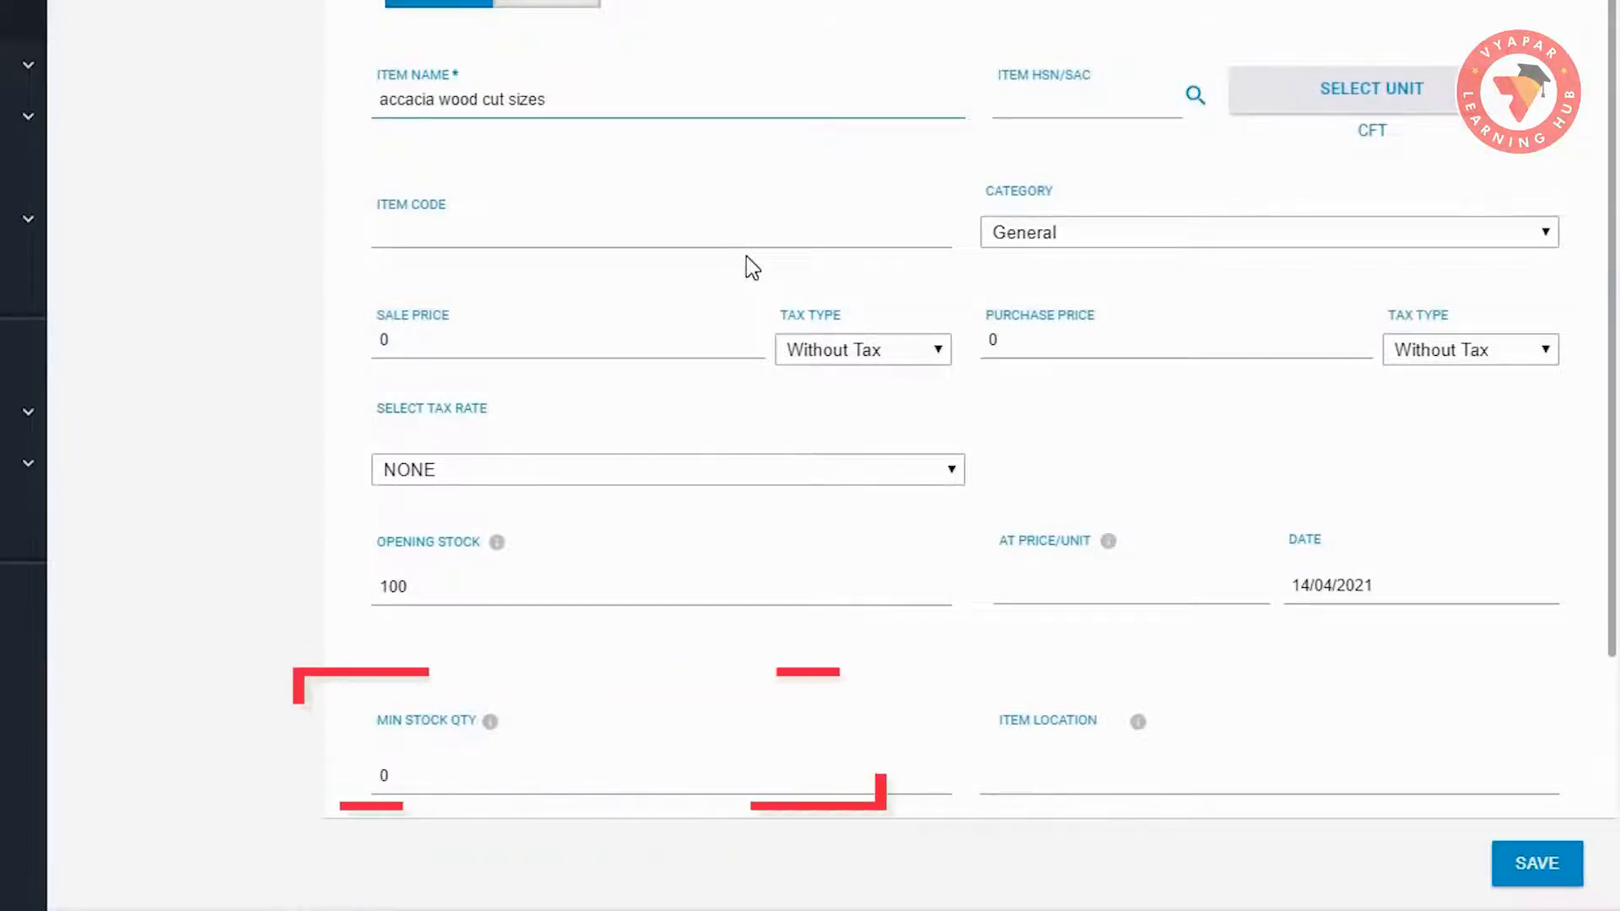
pyautogui.click(1535, 863)
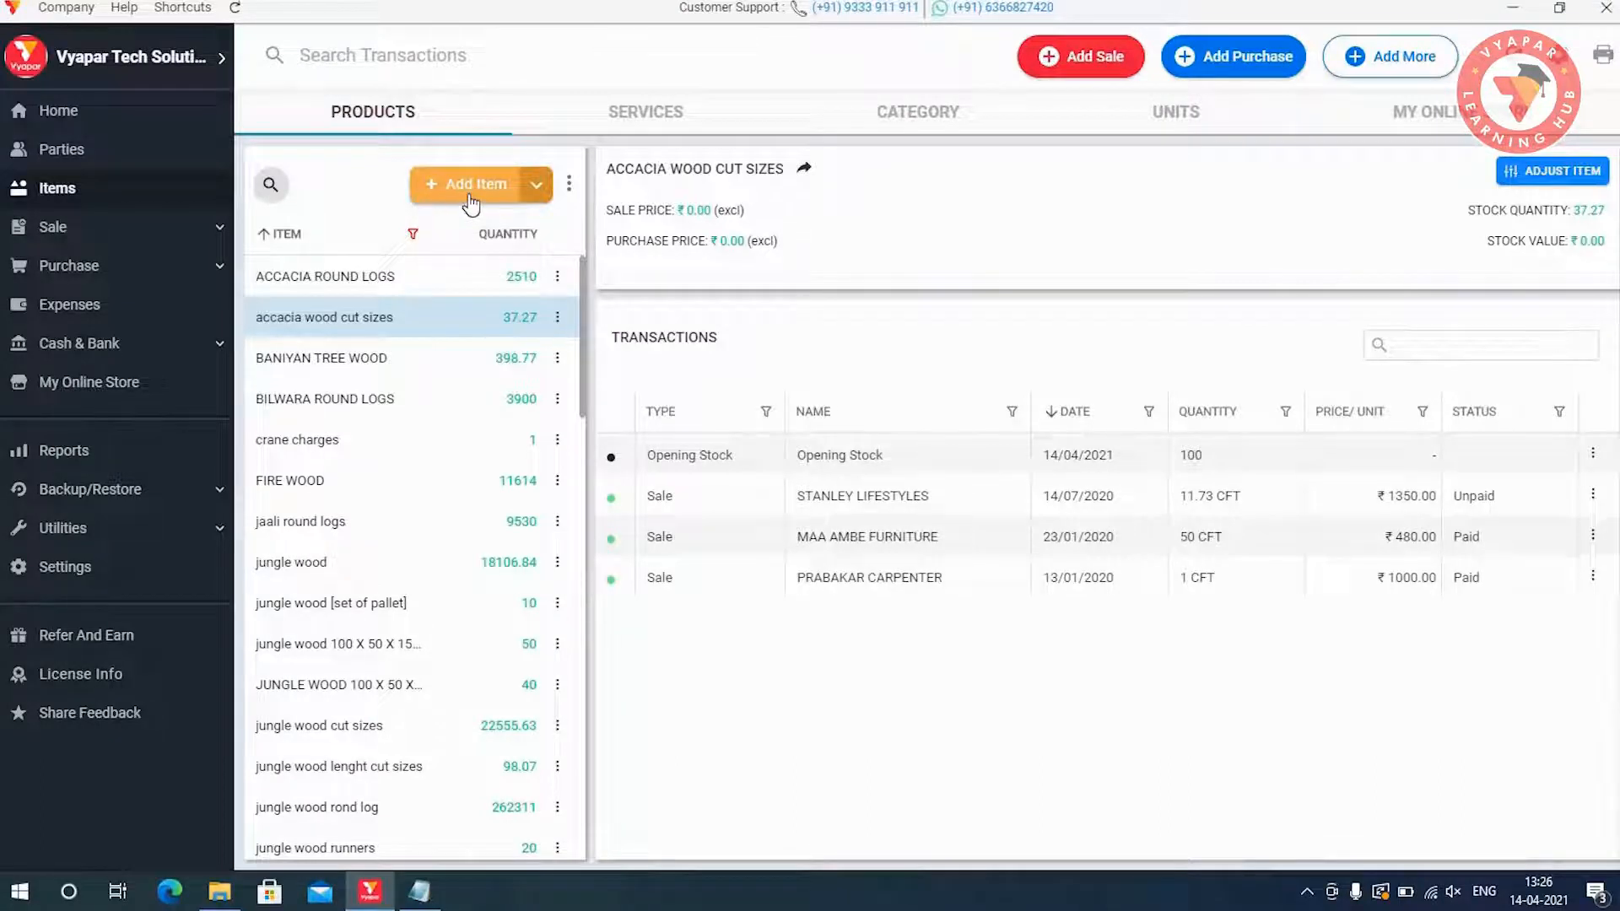
# Step: Create item Seesam wood, code 349876, prices 2499/1999, opening stock 20, minimum stock 10, and save it
pyautogui.click(472, 184)
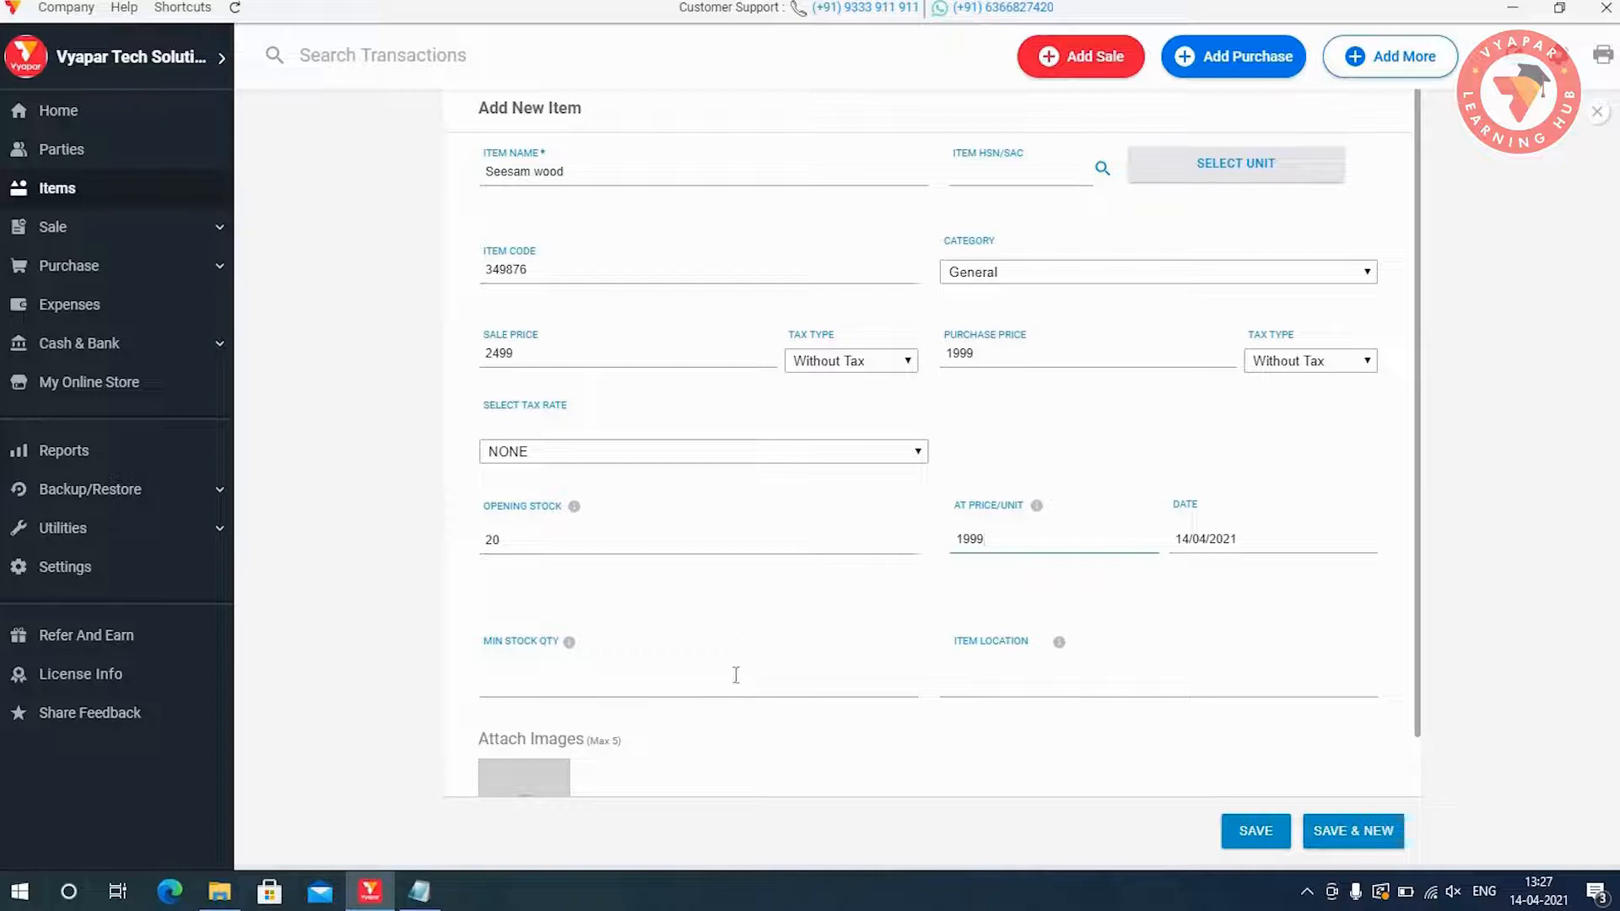
pyautogui.write('10')
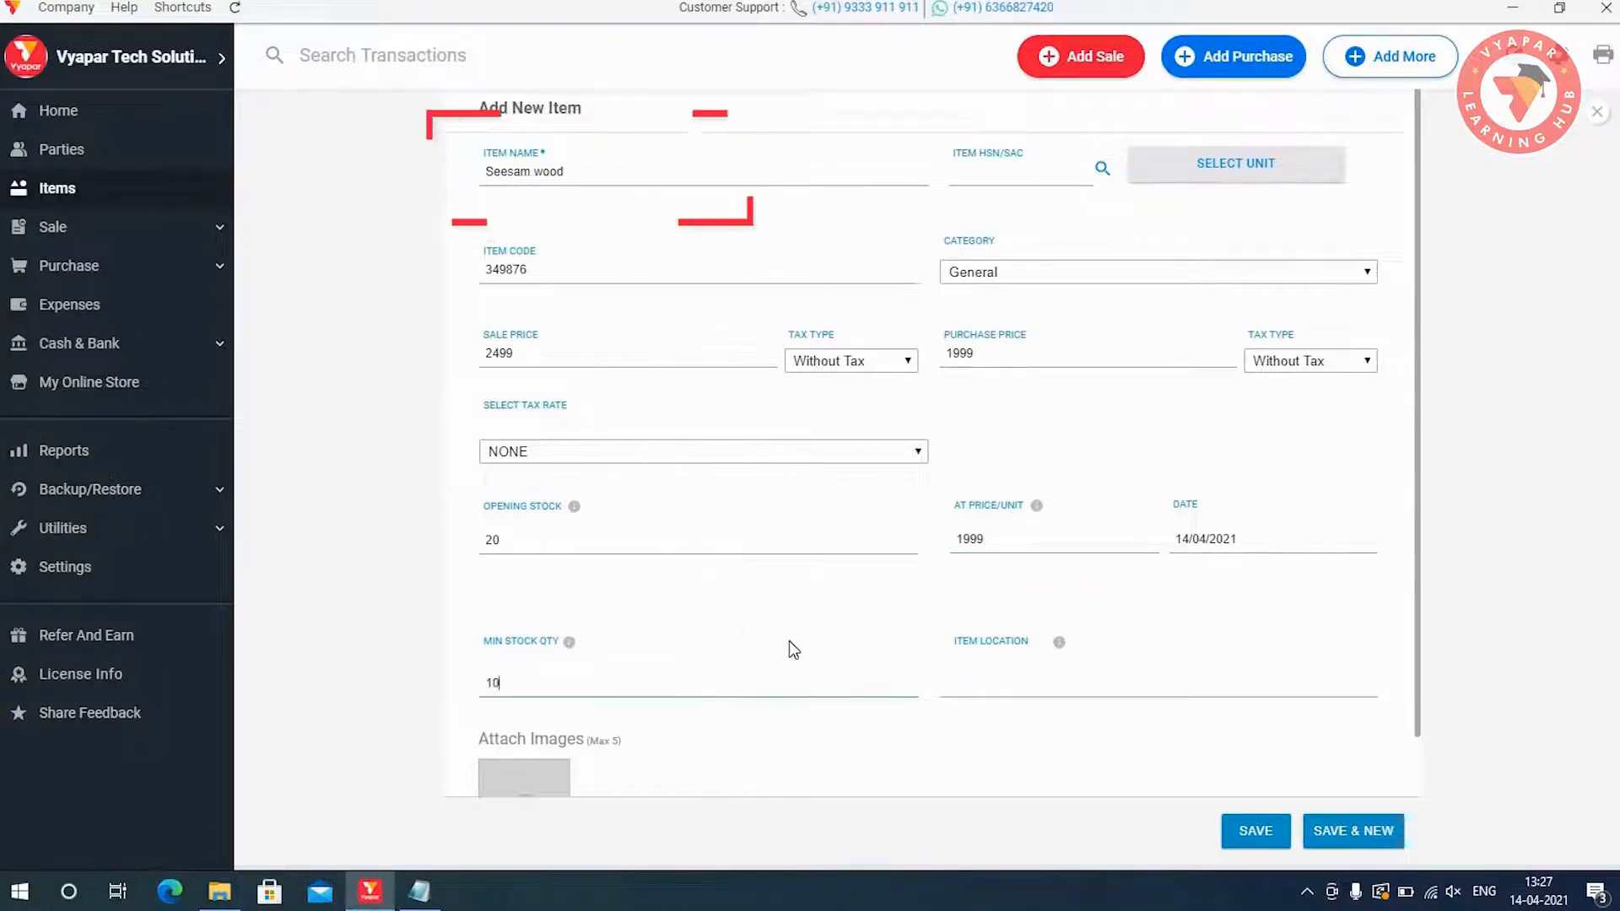
pyautogui.moveTo(1130, 741)
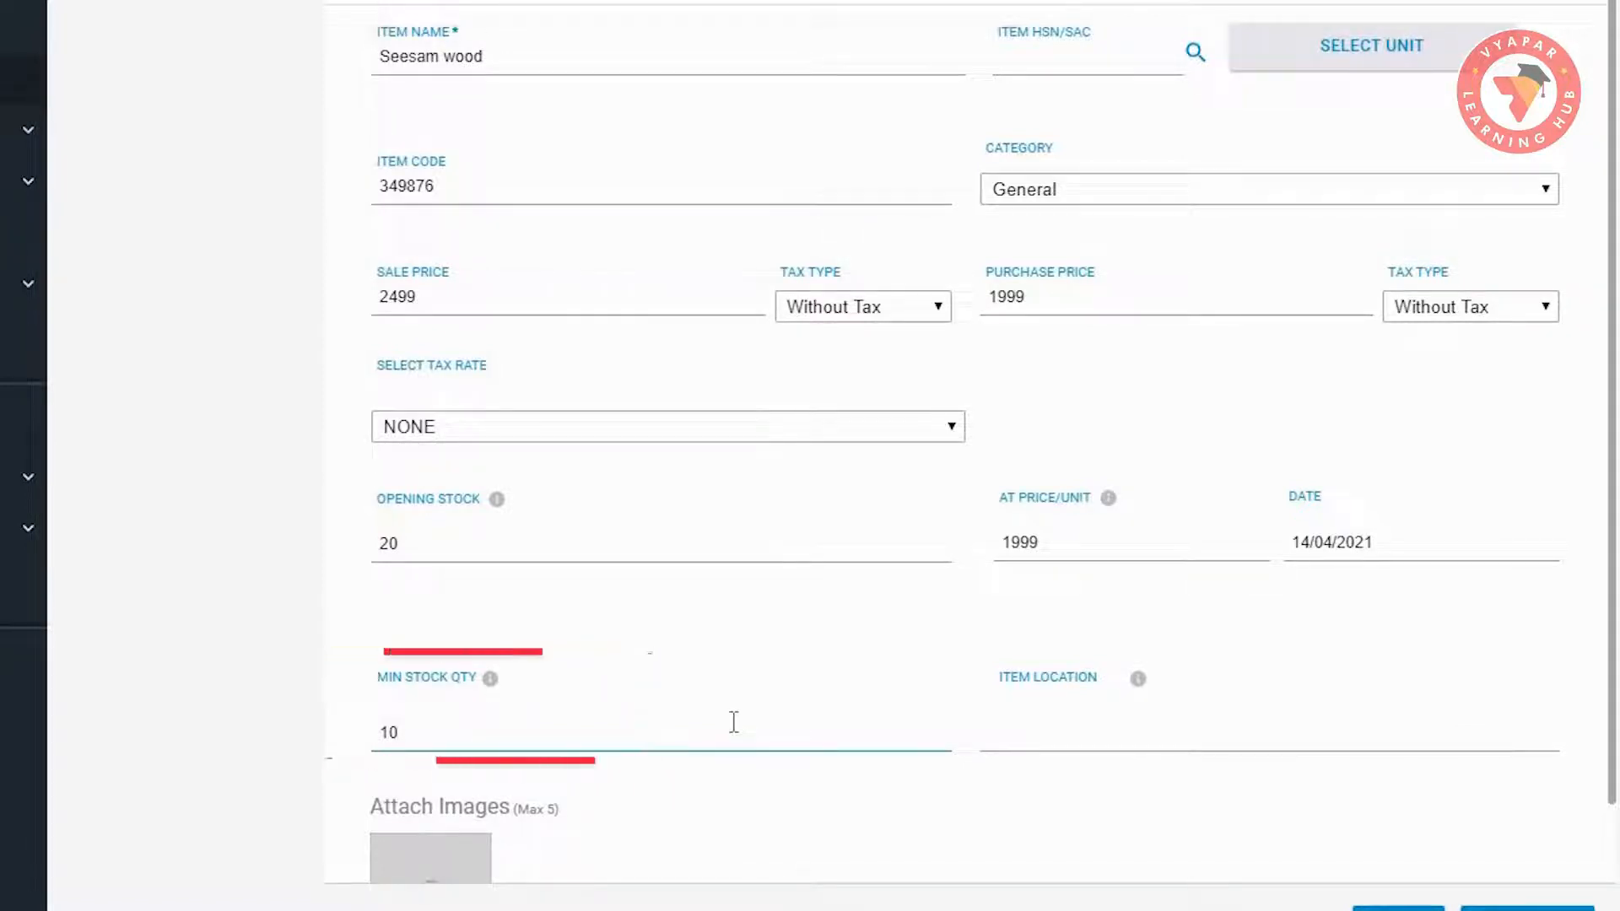
pyautogui.scroll(3)
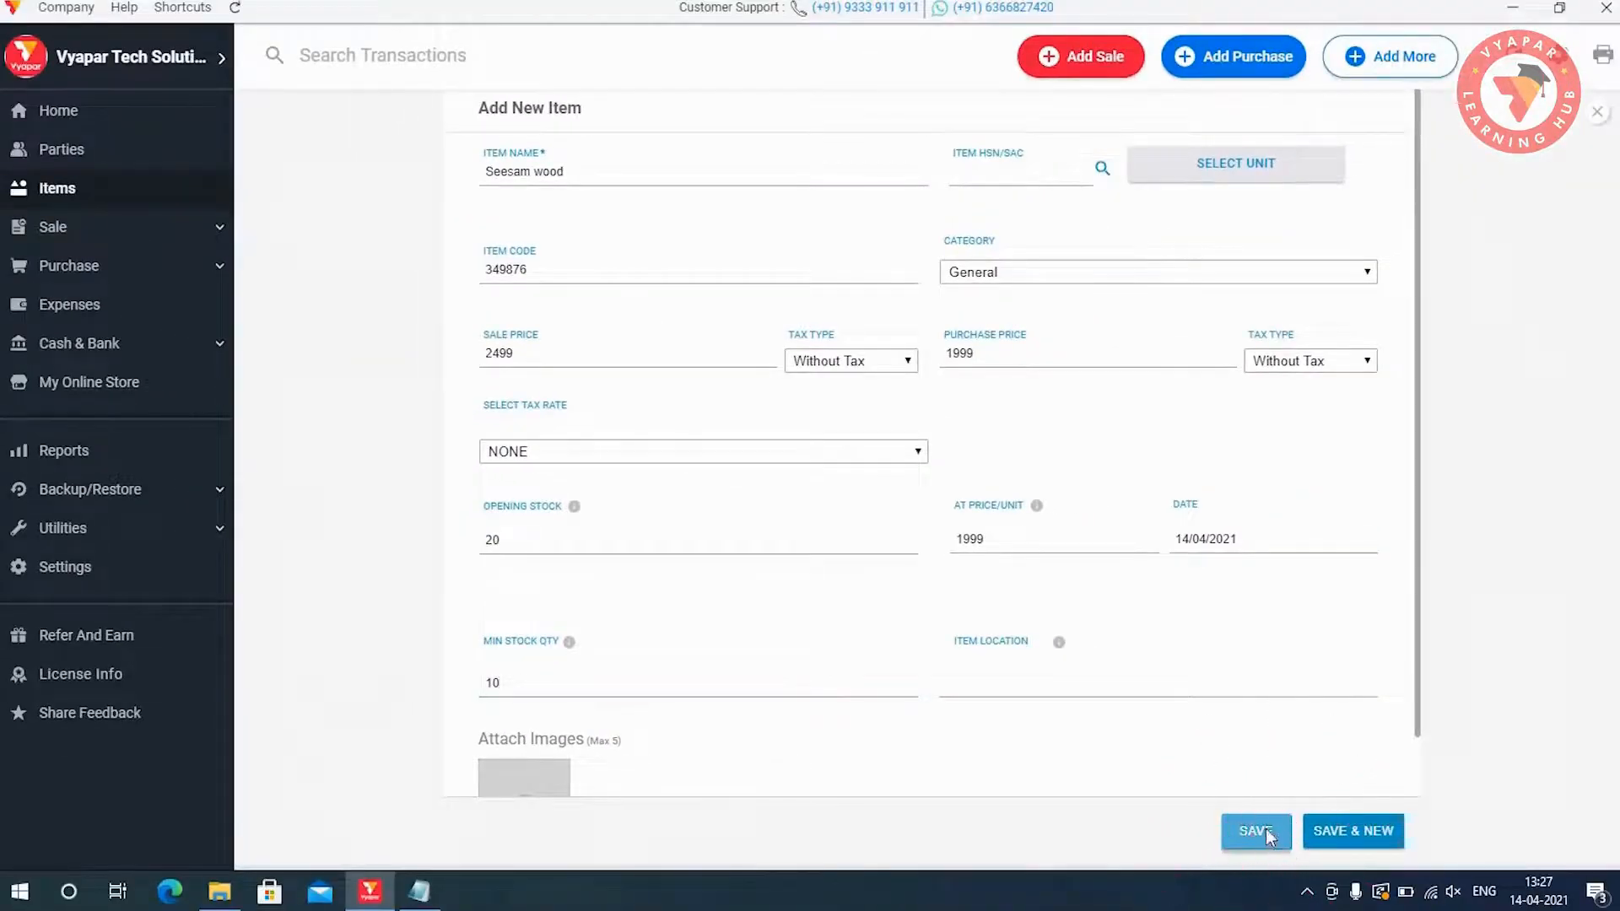
pyautogui.click(1256, 830)
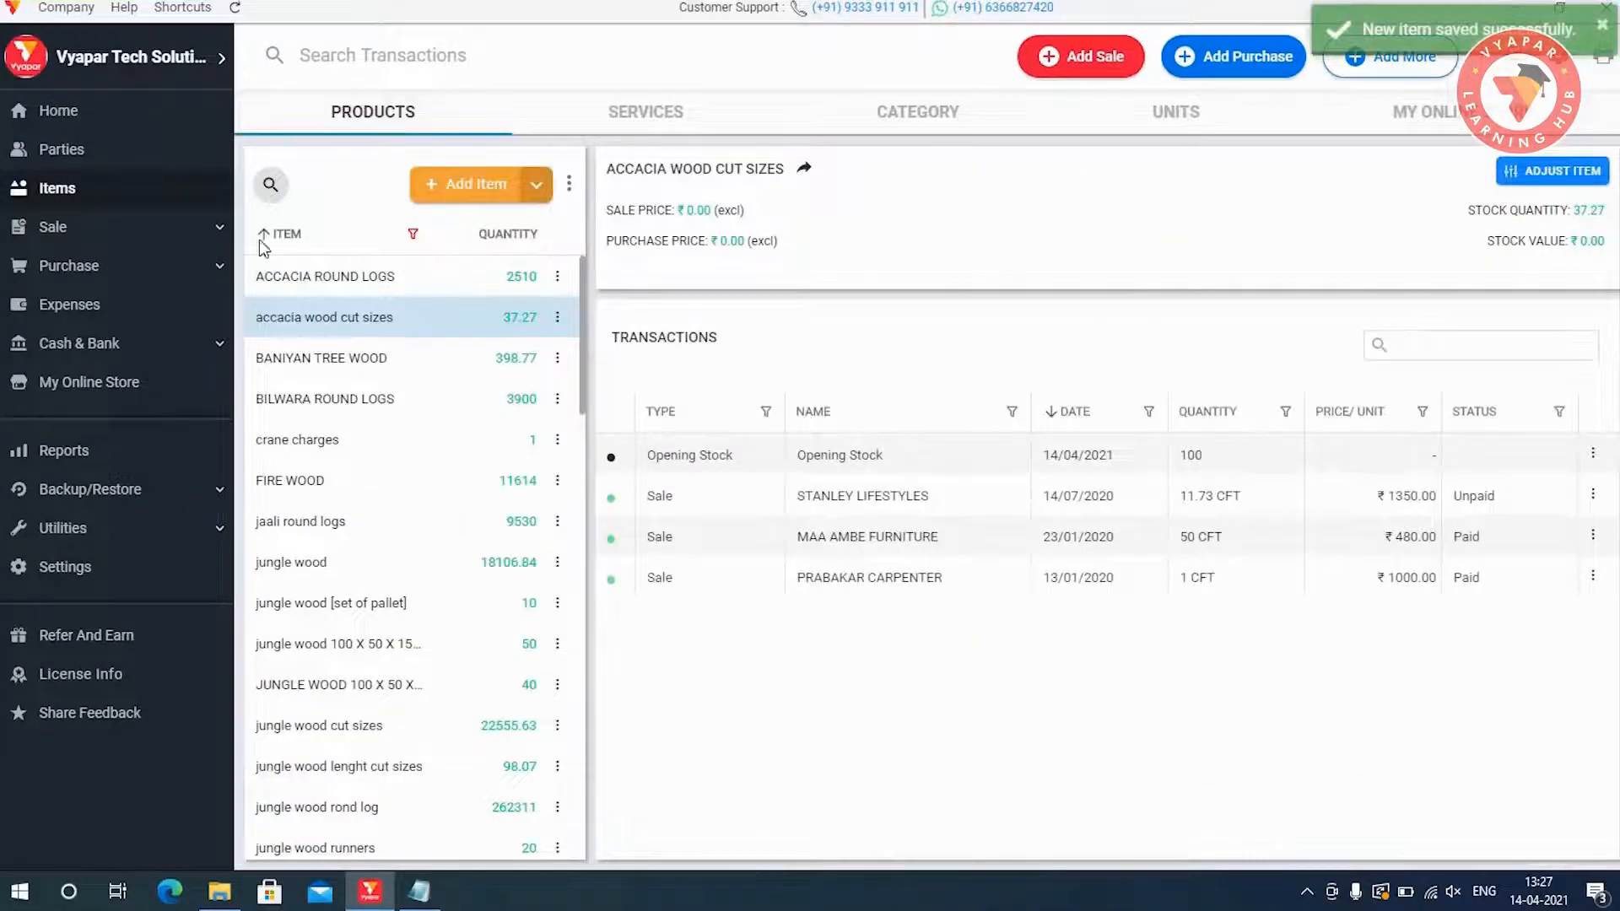
pyautogui.moveTo(572, 365)
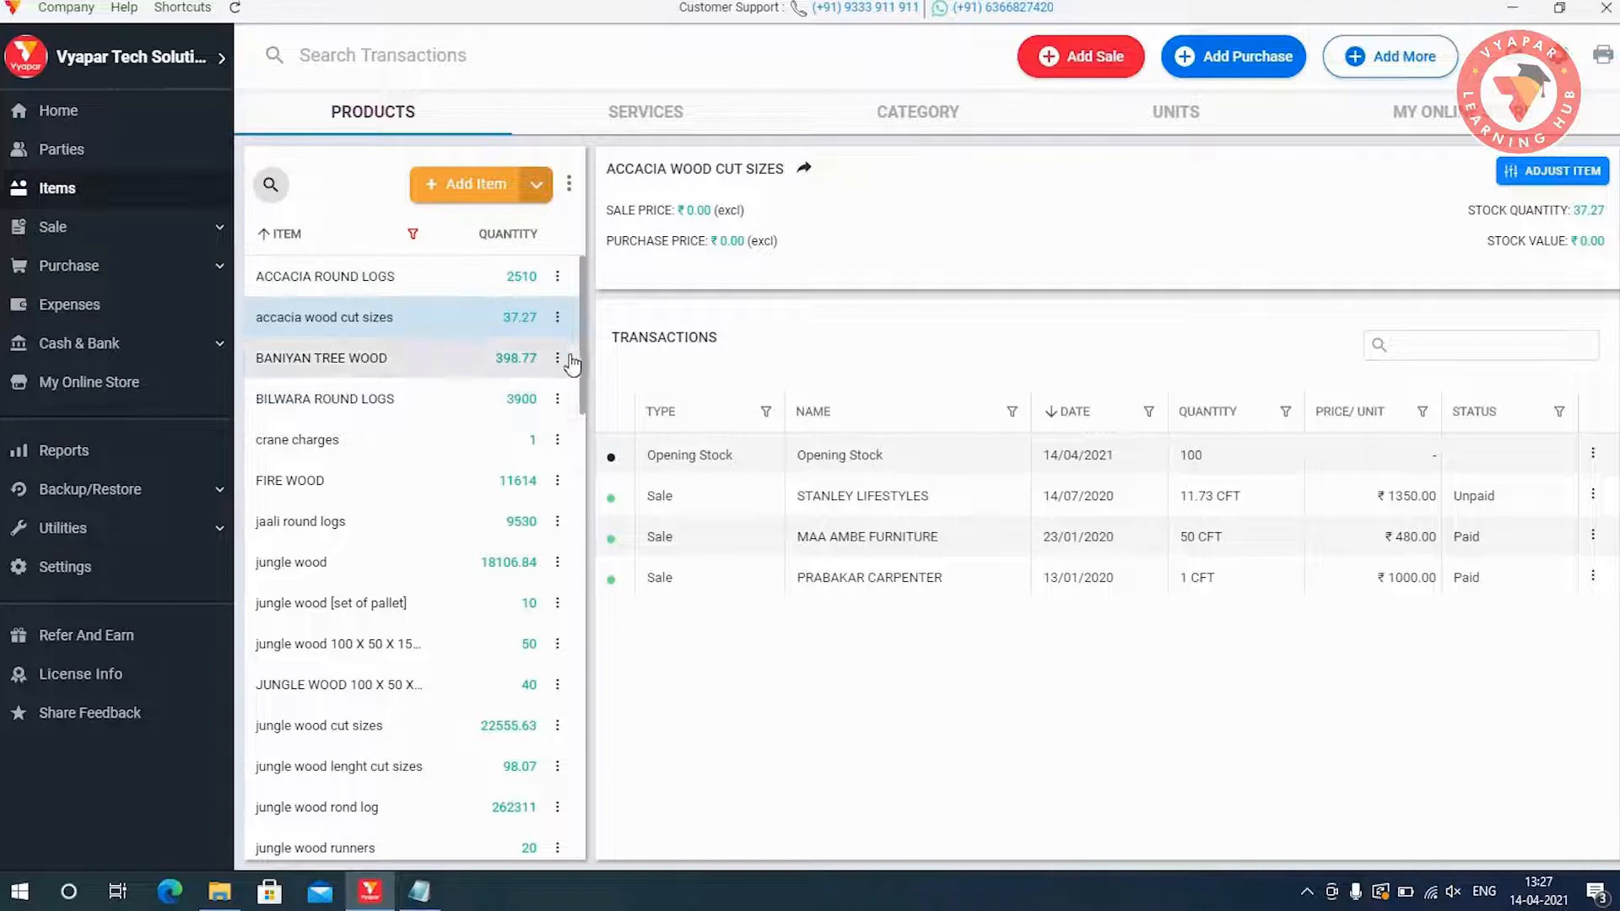
# Step: Check Seesam wood shows 20 in stock in the item list, then return to the home dashboard
pyautogui.scroll(-3)
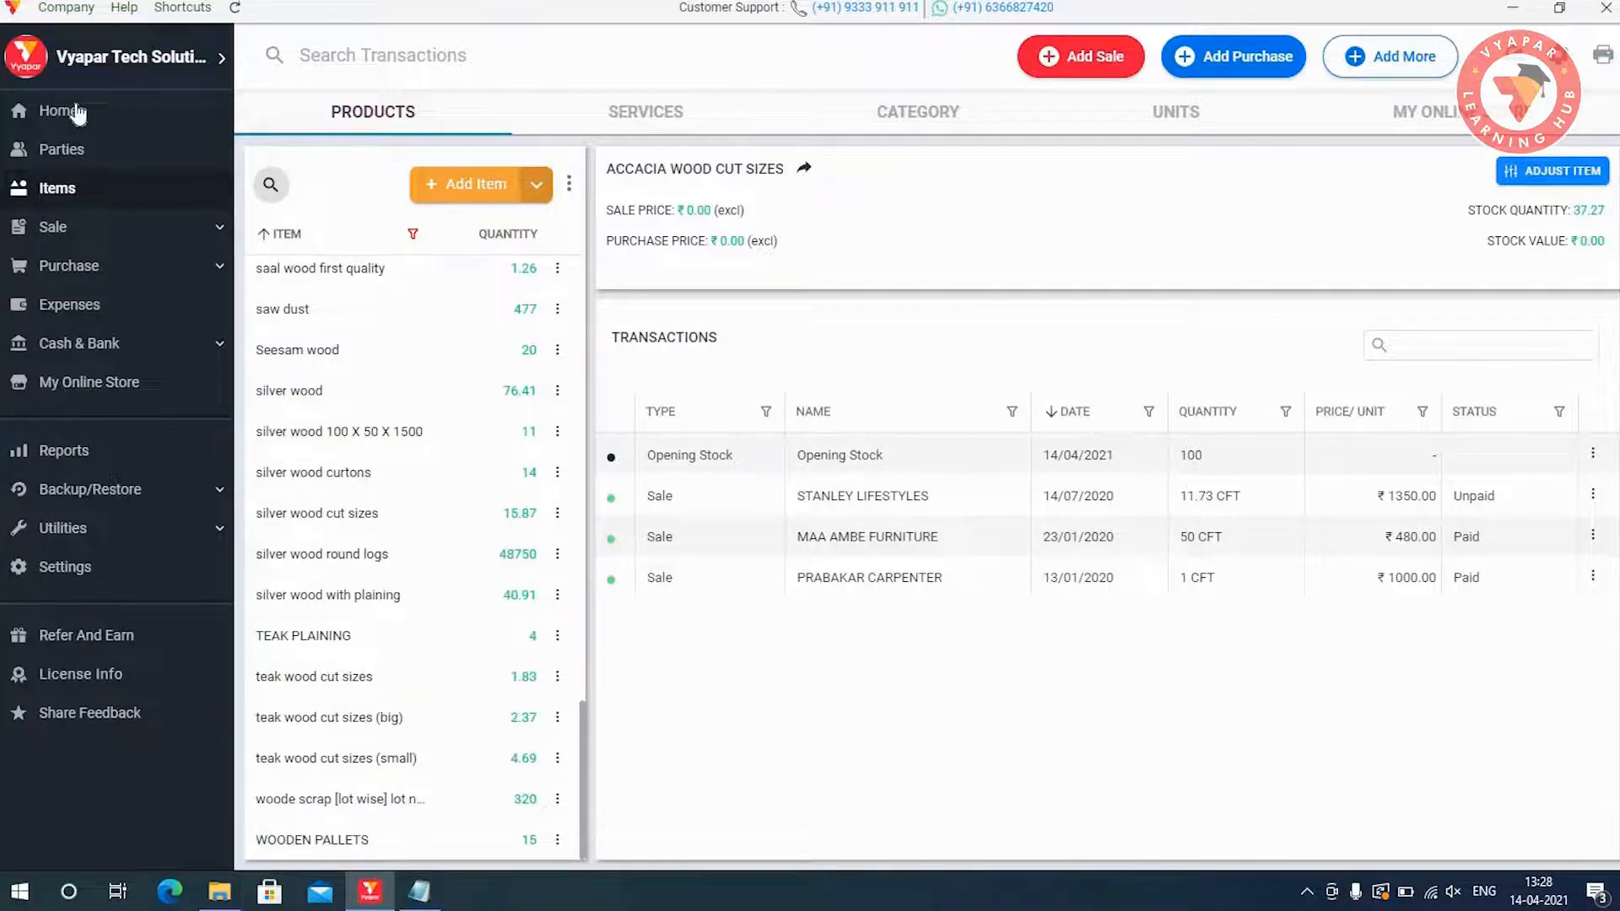
pyautogui.click(59, 111)
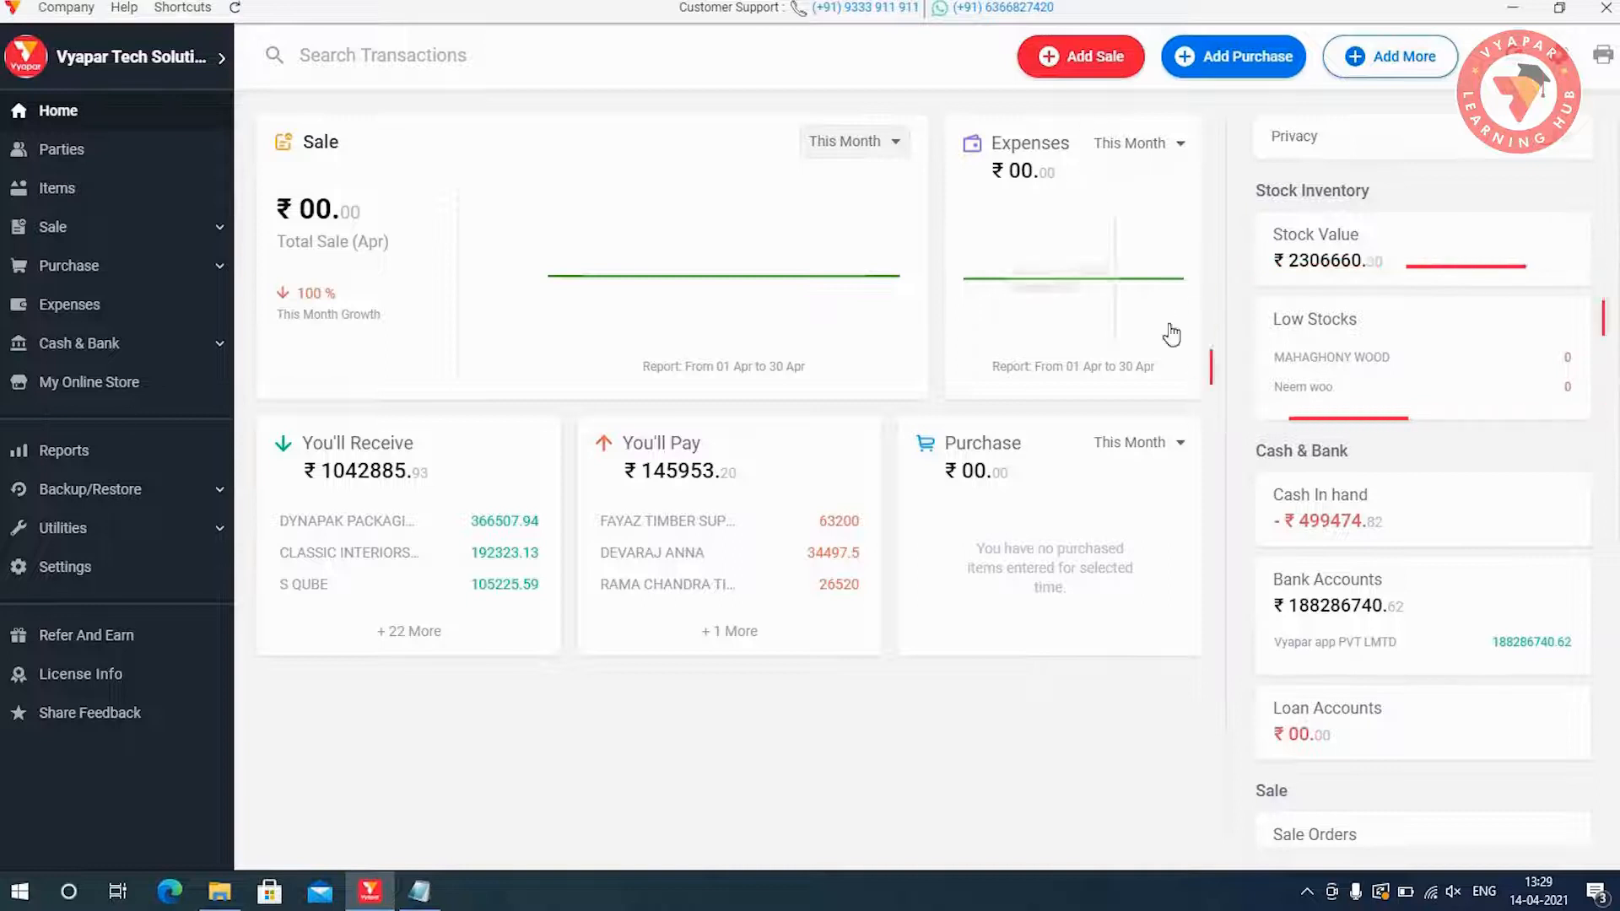
pyautogui.moveTo(1110, 78)
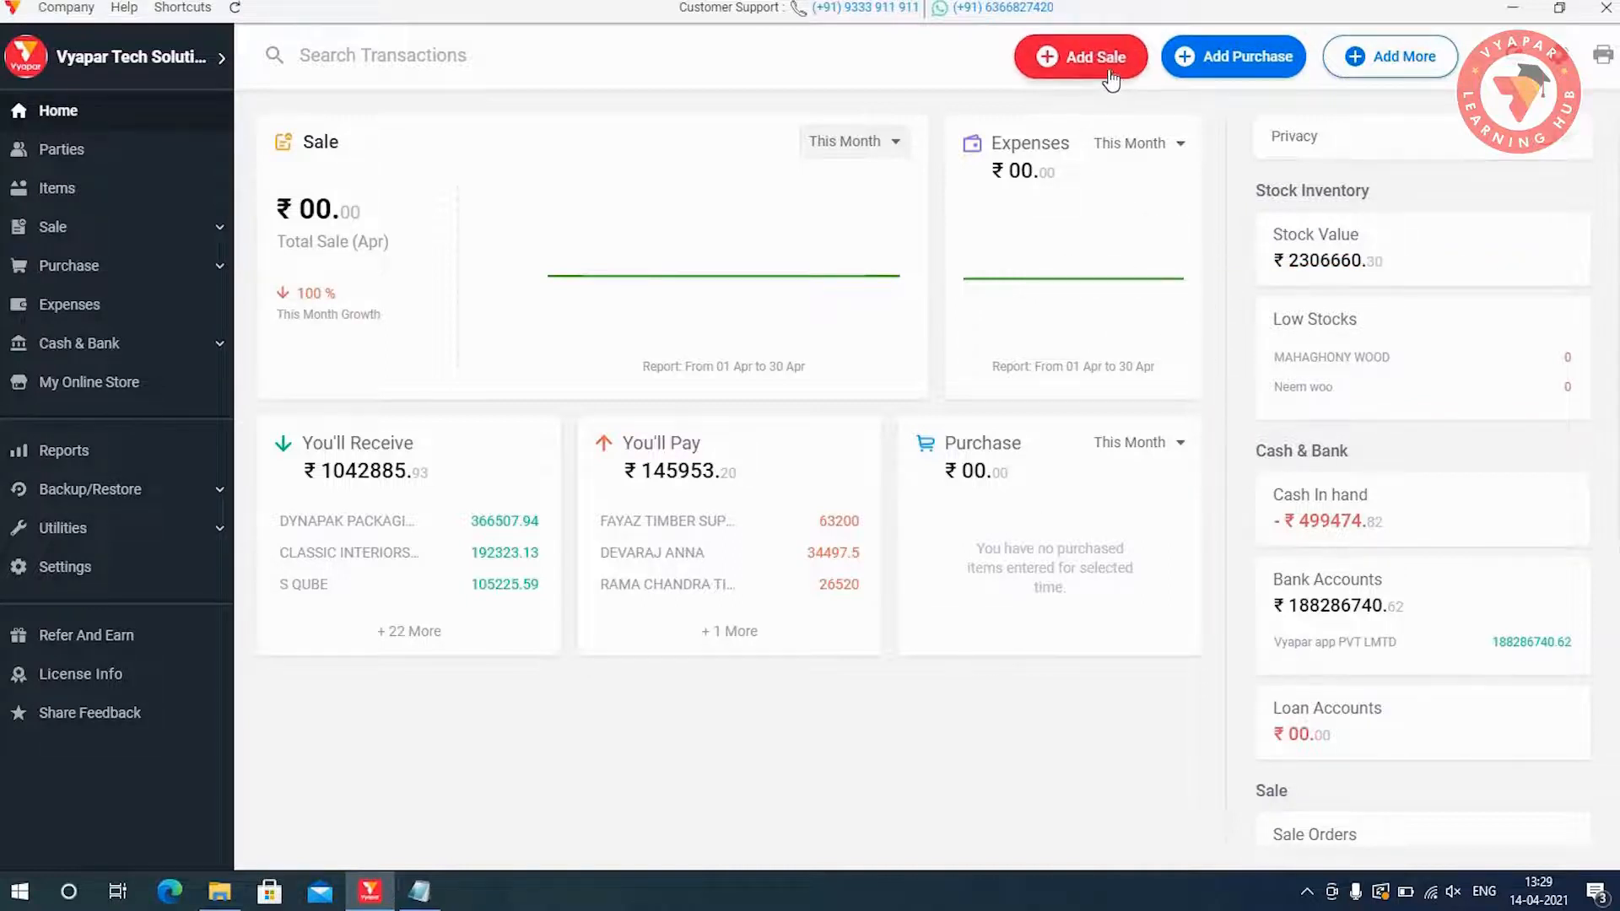
# Step: Save a sale of 10 Seesam wood for 24990 and return to the dashboard
pyautogui.click(1080, 57)
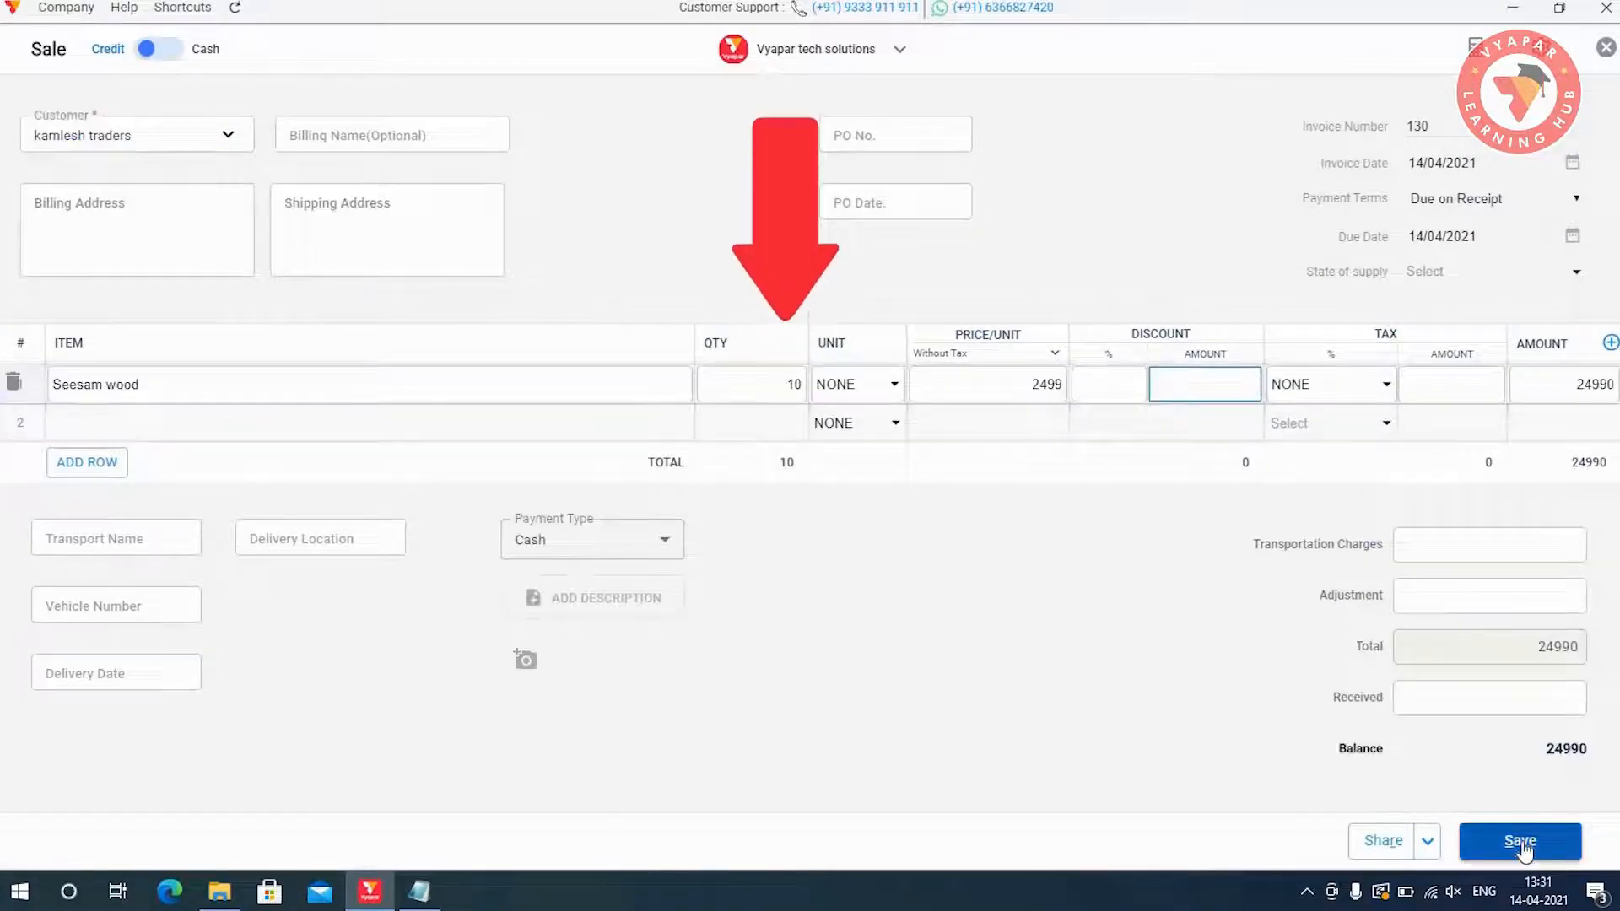
pyautogui.click(1521, 840)
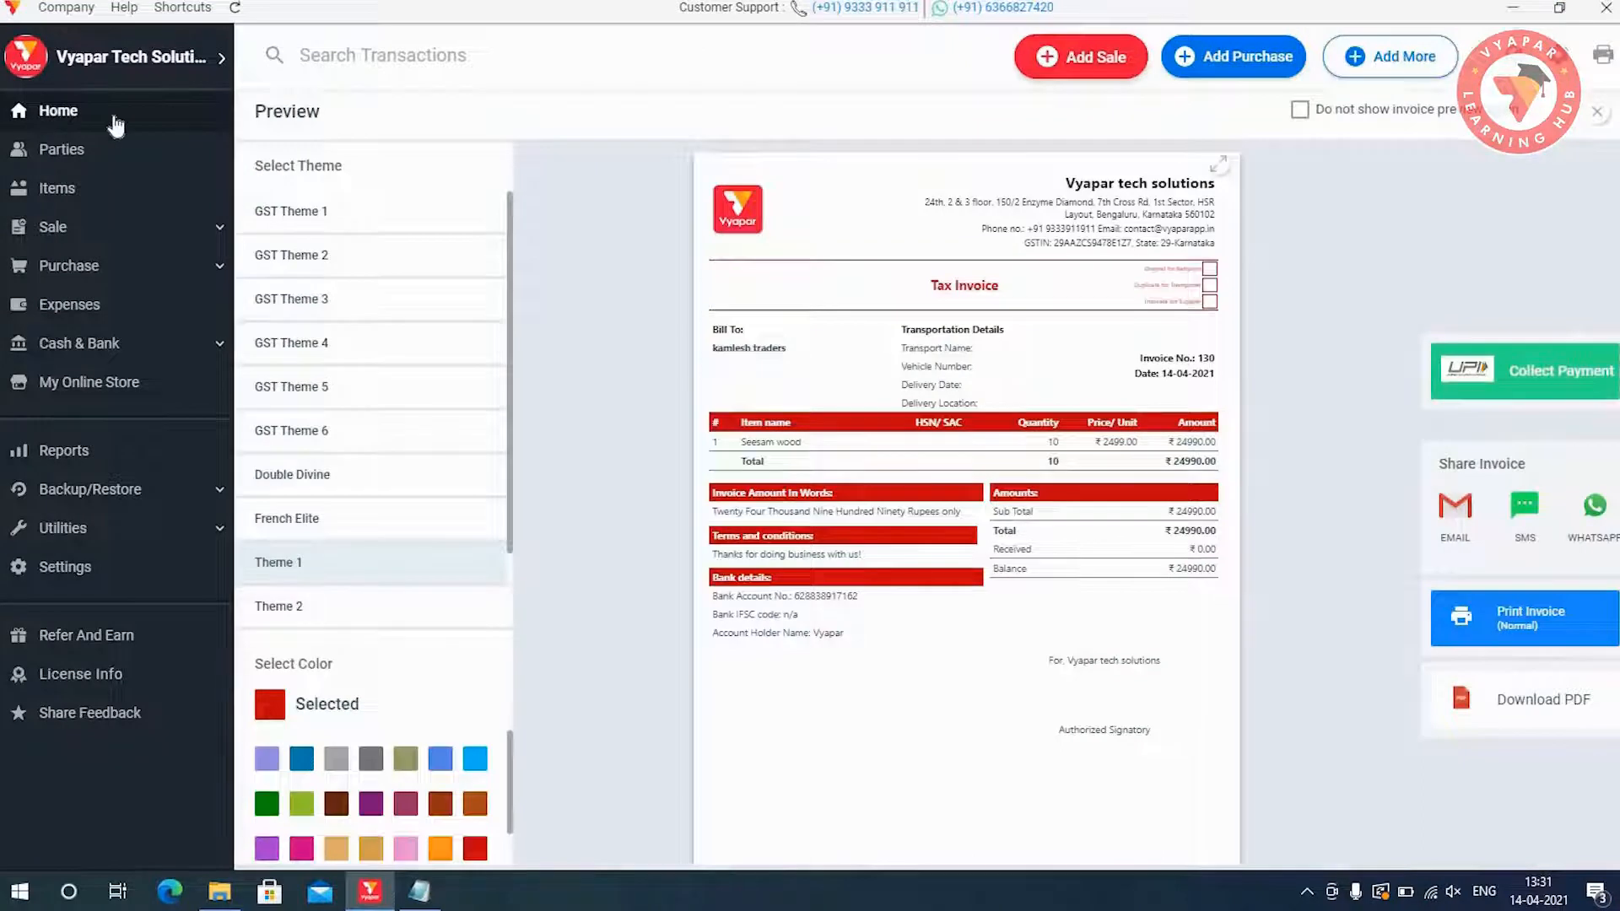
pyautogui.click(57, 111)
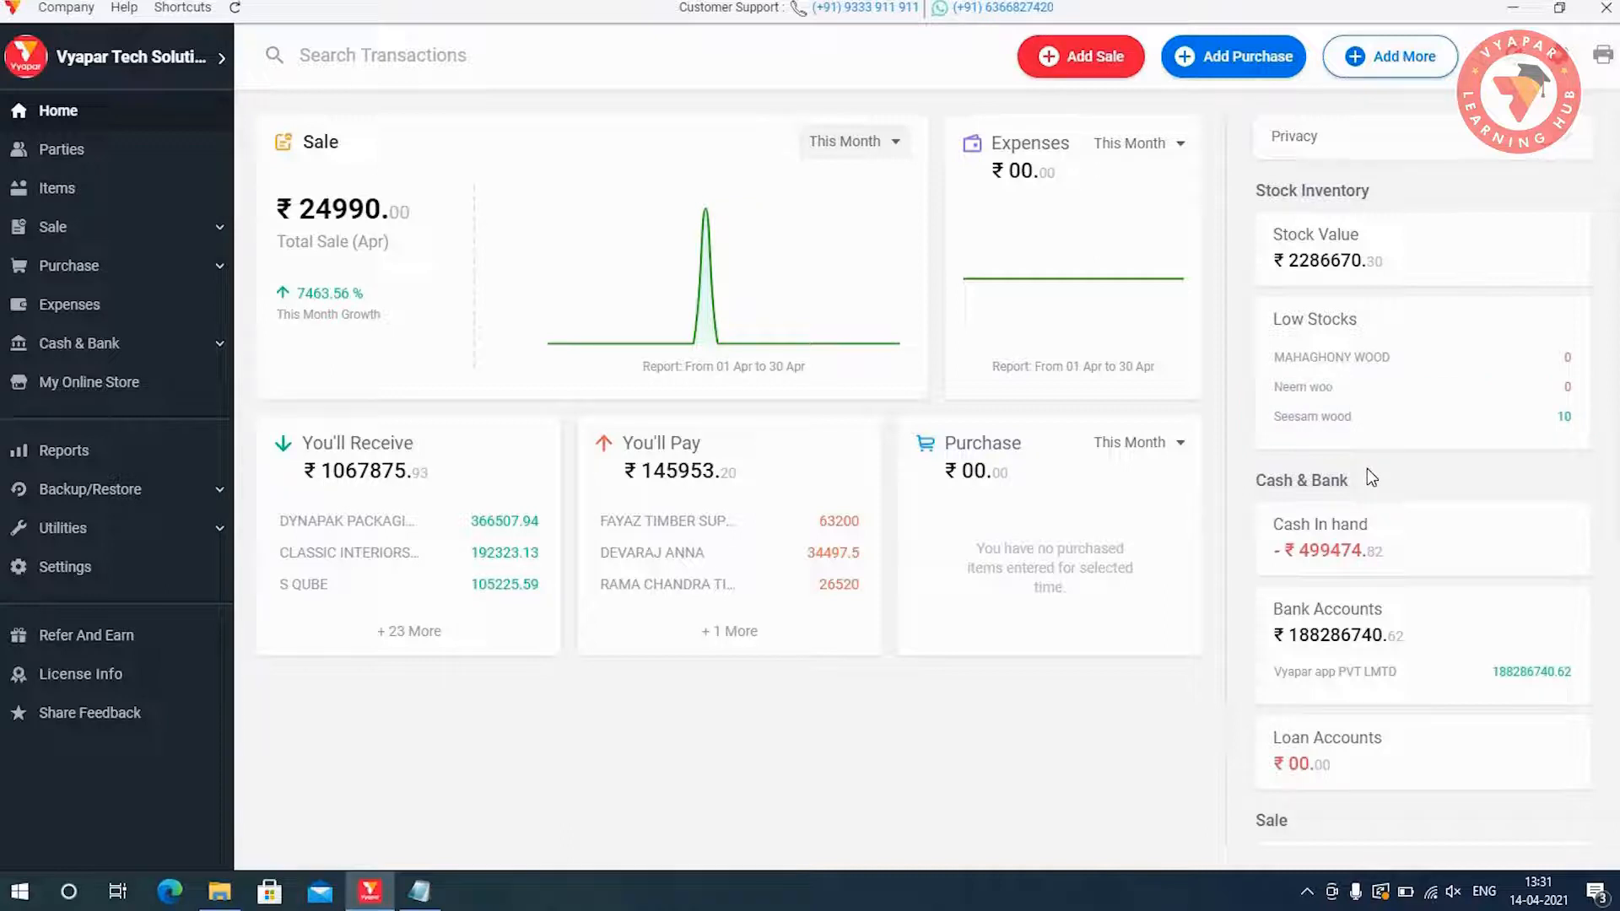
pyautogui.moveTo(1563, 339)
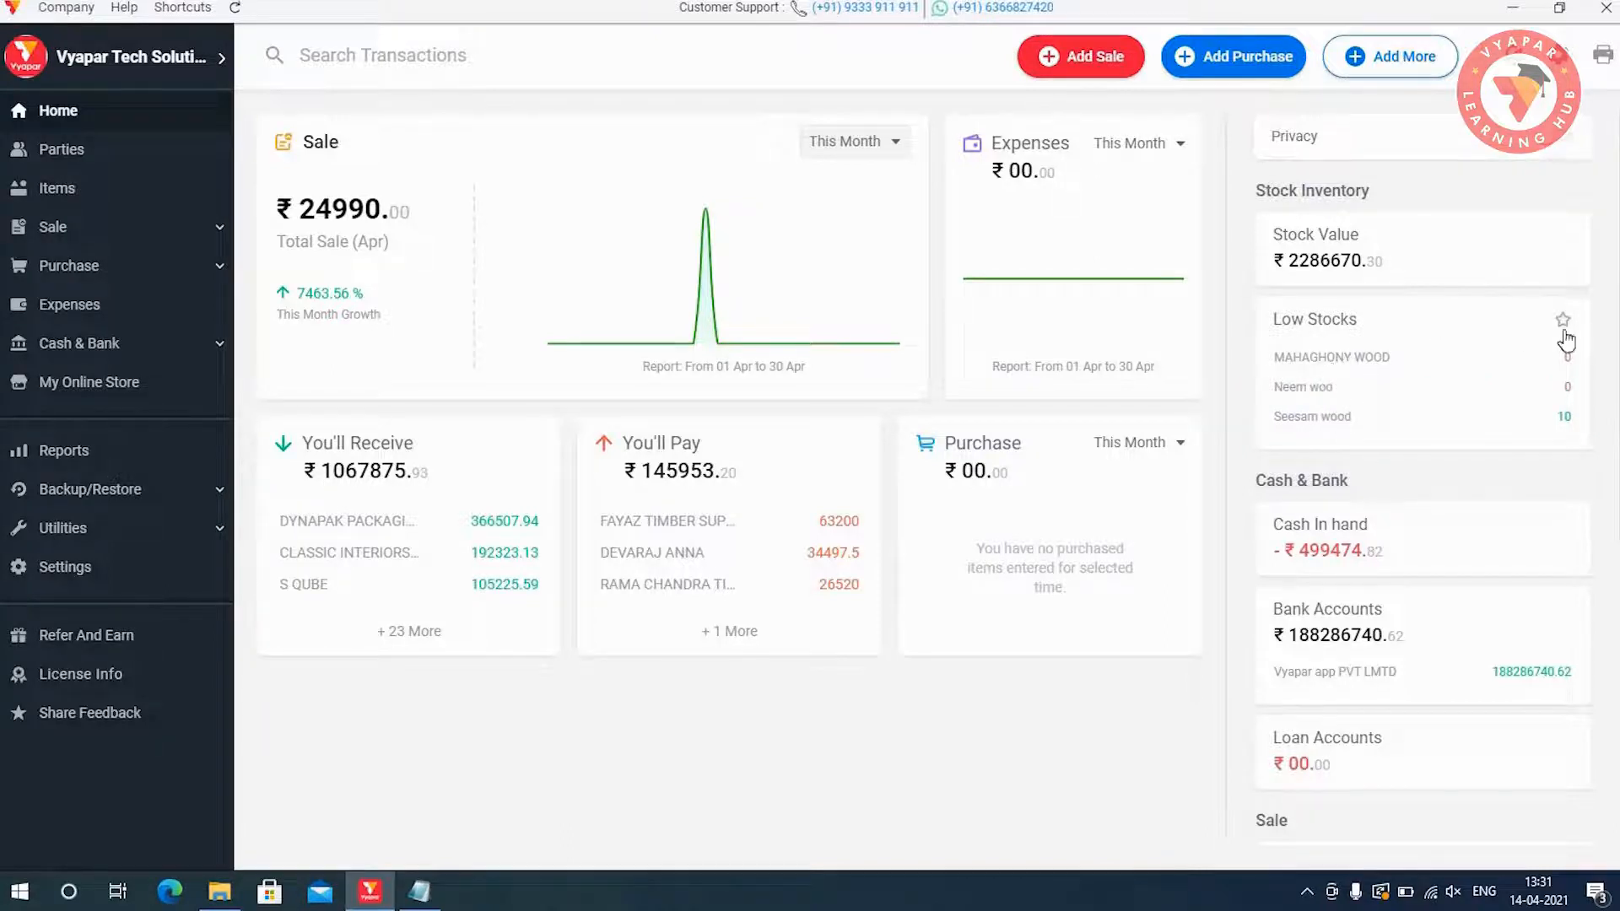
# Step: Pin the Low Stocks card listing Seesam wood to the dashboard
pyautogui.click(1563, 319)
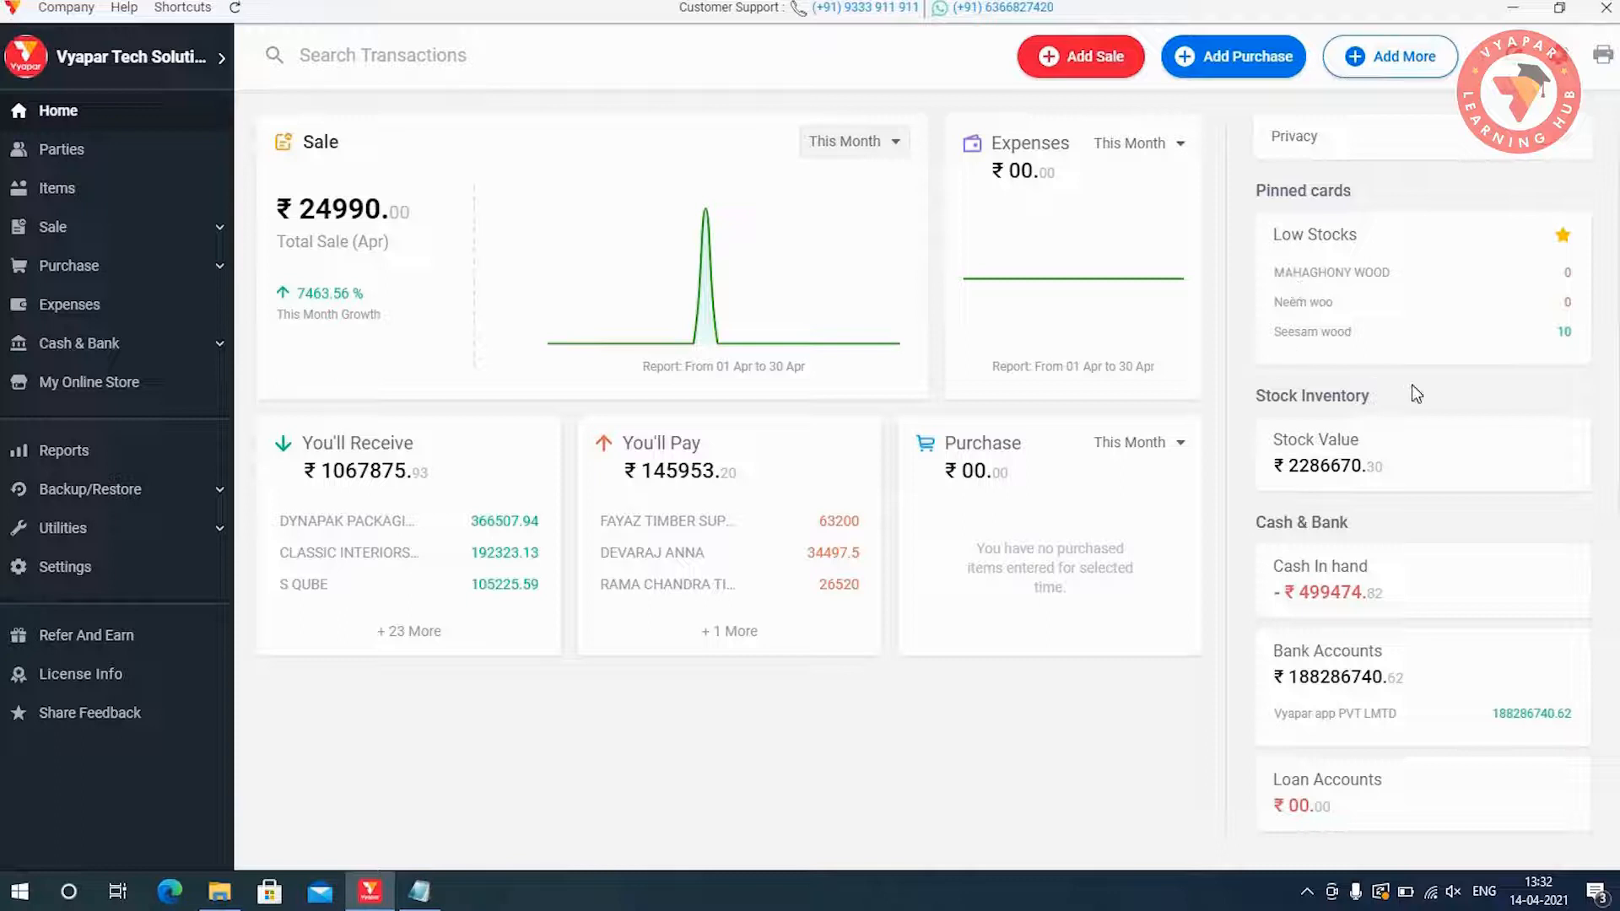
# Step: View the Low Stock Summary report listing MAHAGHONY WOOD, Neem woo and Seesam wood
pyautogui.click(63, 451)
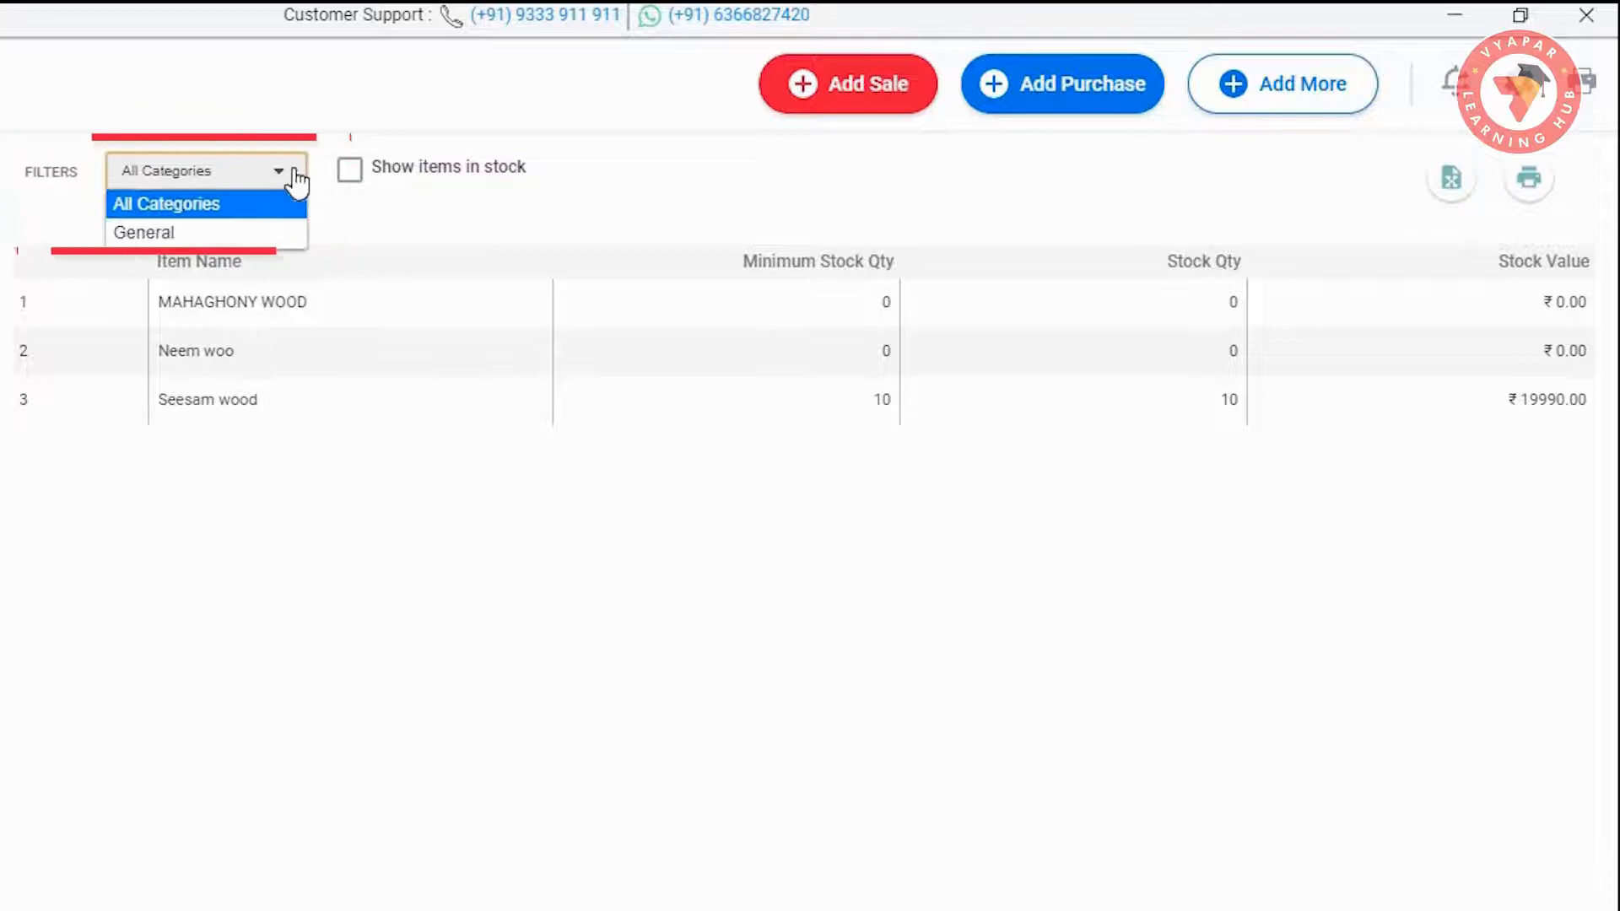
pyautogui.moveTo(515, 238)
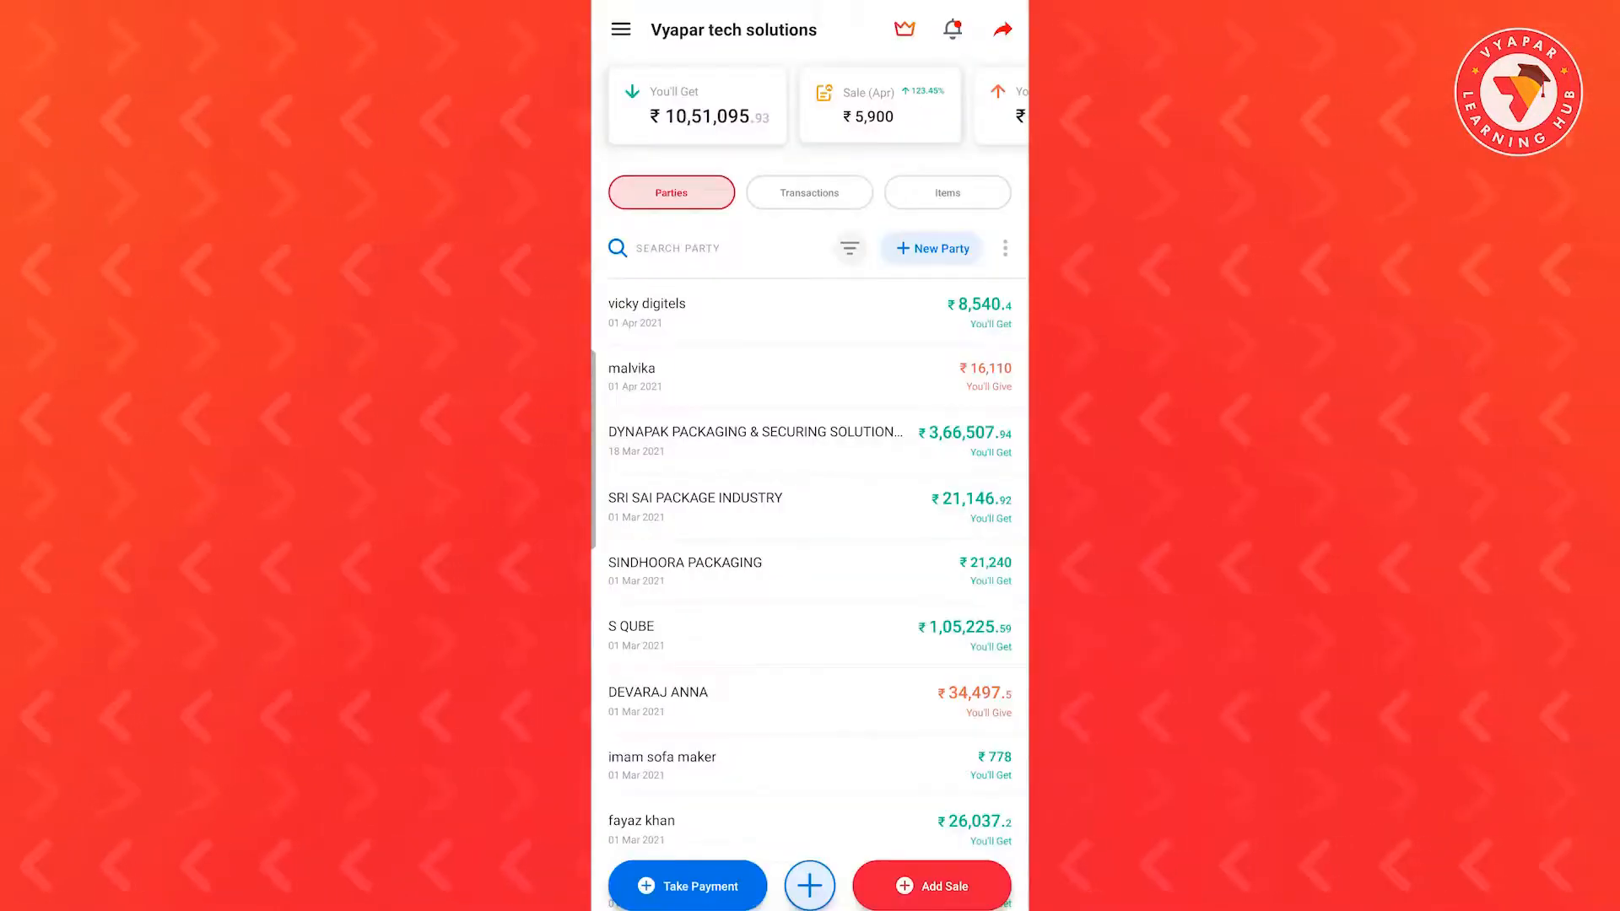
# Step: Navigate via Reports to the Low Stock Summary Report in the mobile app
pyautogui.click(621, 28)
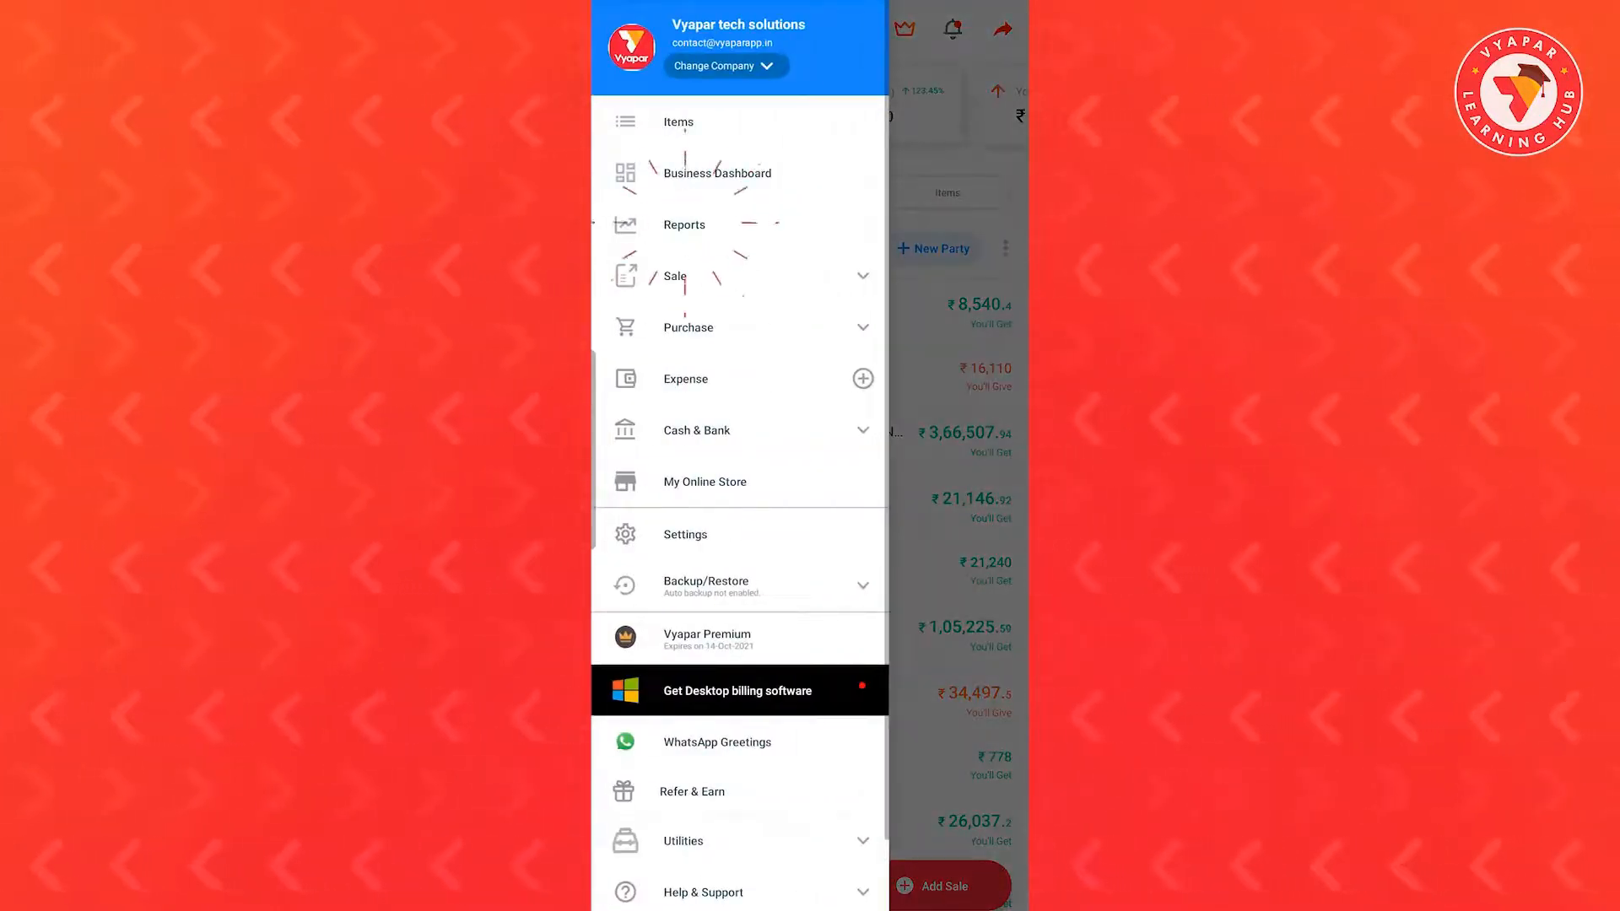
pyautogui.click(683, 224)
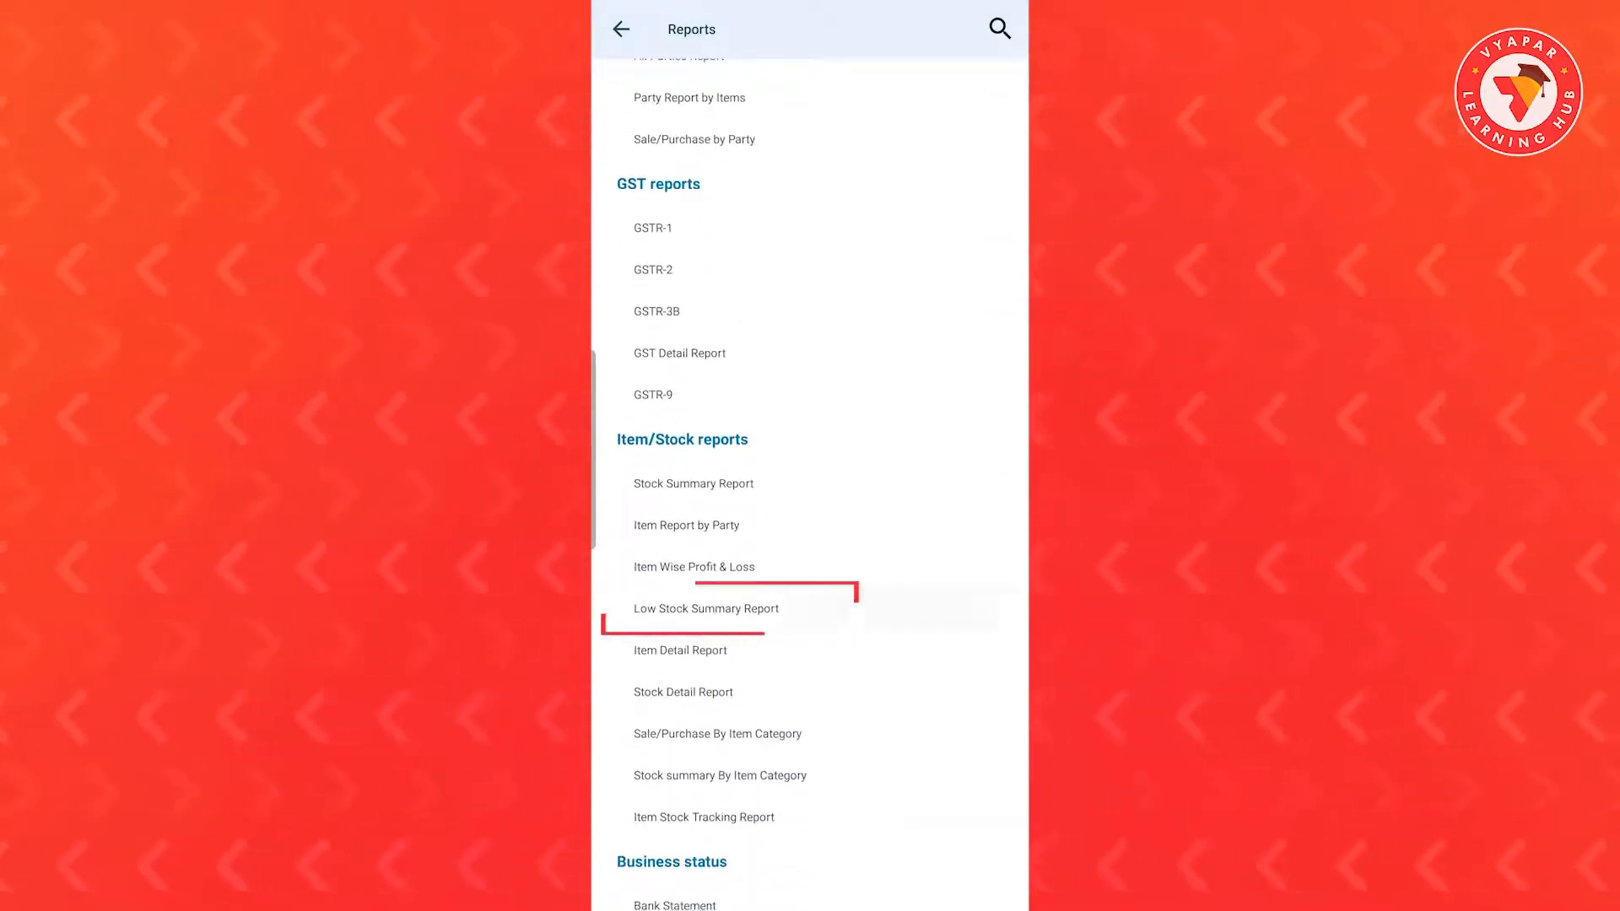
pyautogui.click(706, 610)
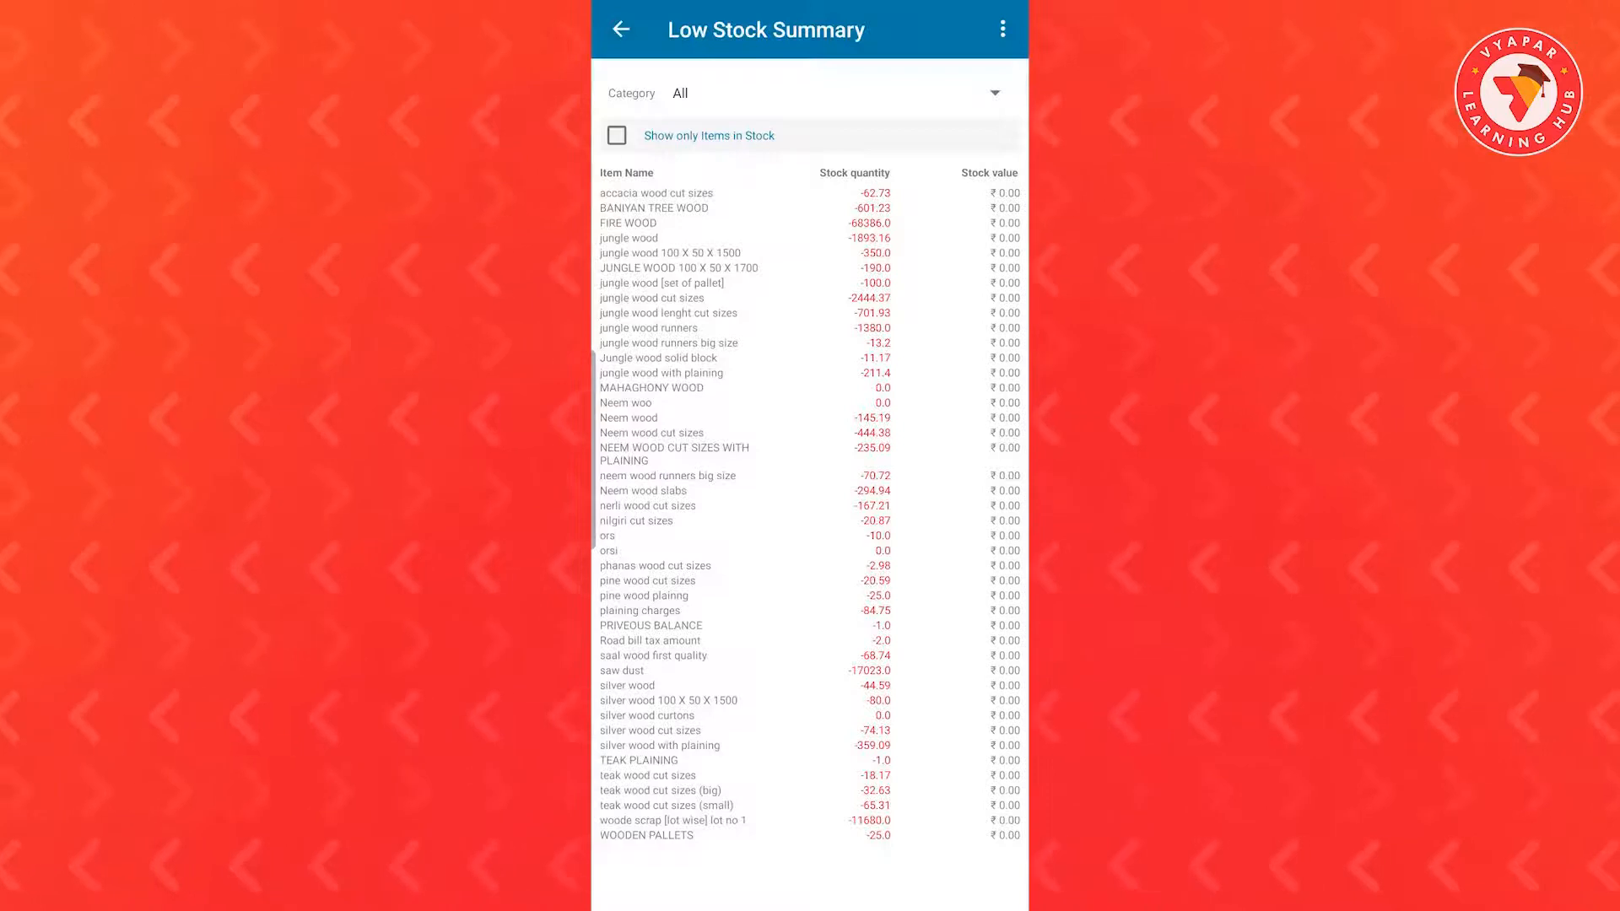